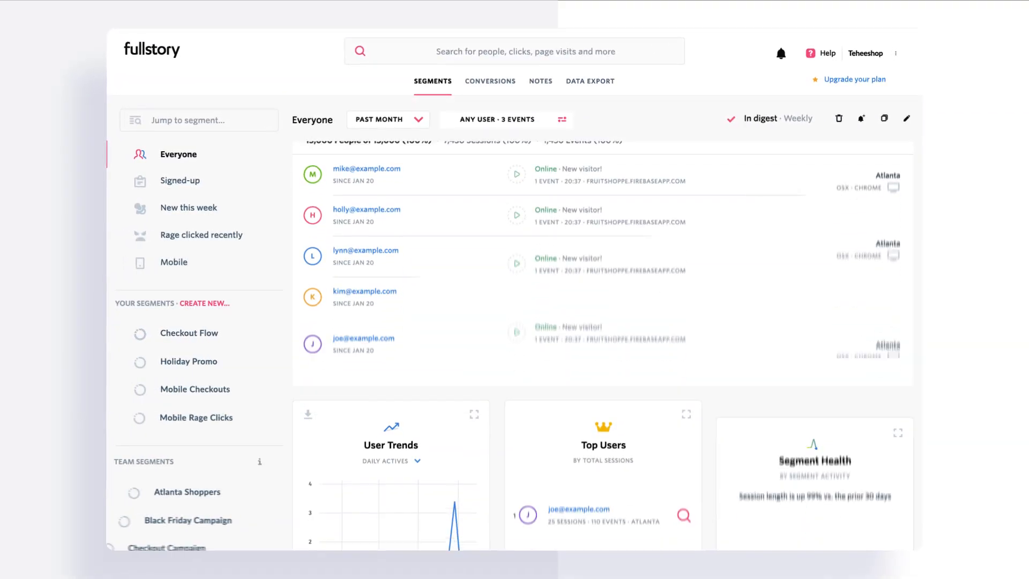
# Scroll the Everyone dashboard down to the User Trends, Top Users and Segment Health cards.
pyautogui.scroll(-3)
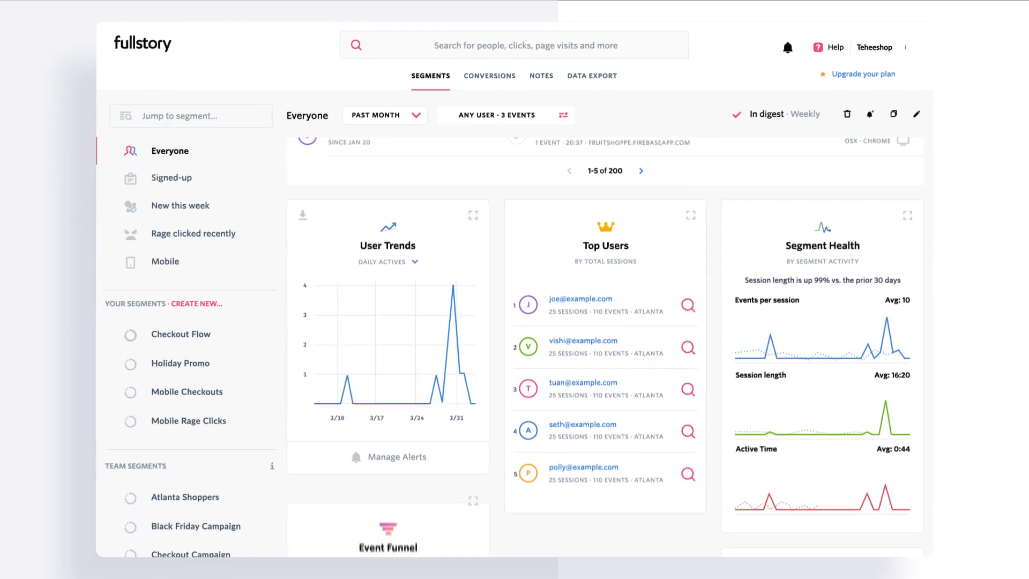
pyautogui.scroll(-3)
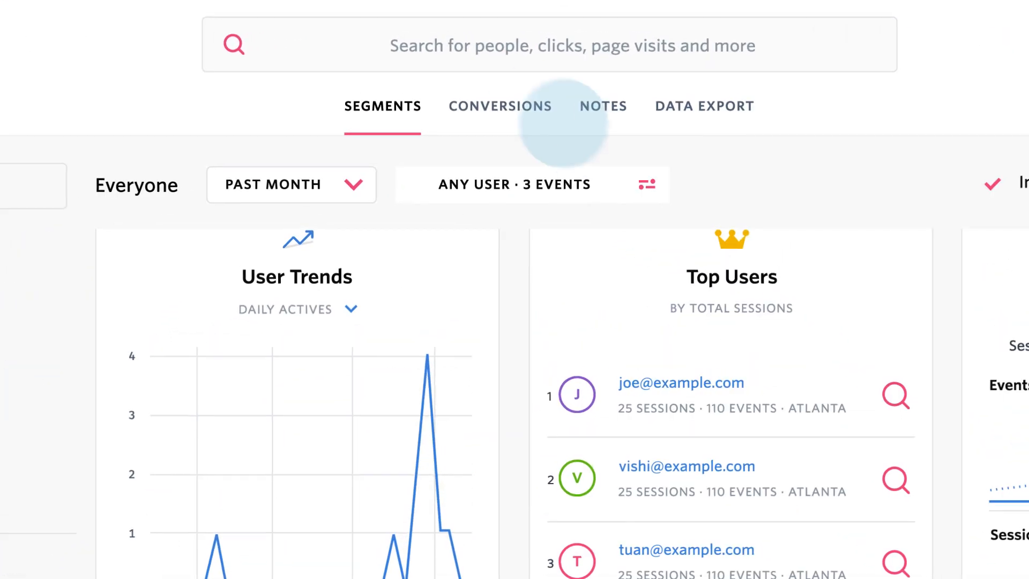
# View the Add to Cart → Completed Checkout funnel drop and list the non-converting users' sessions.
pyautogui.click(499, 106)
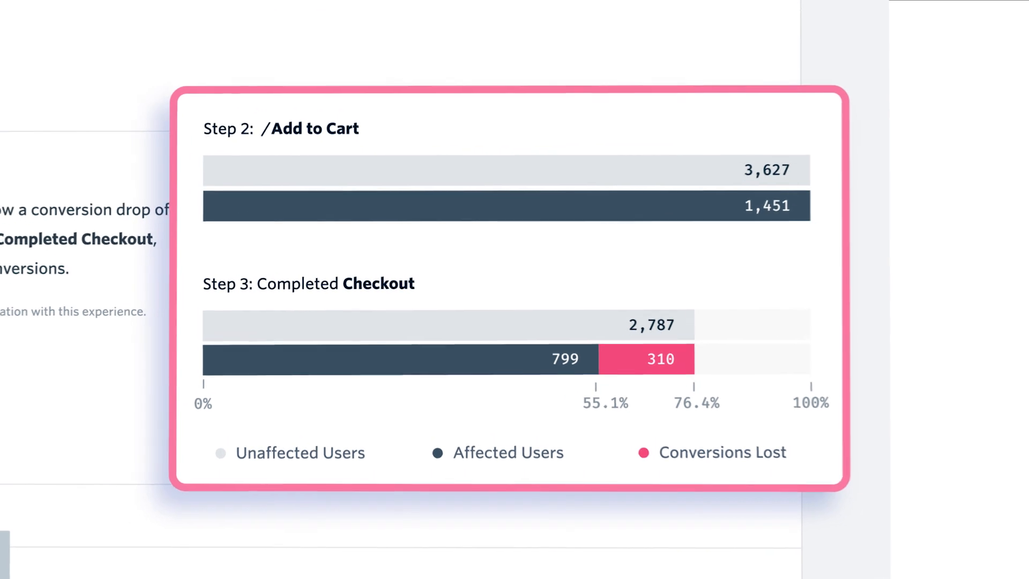
pyautogui.click(158, 71)
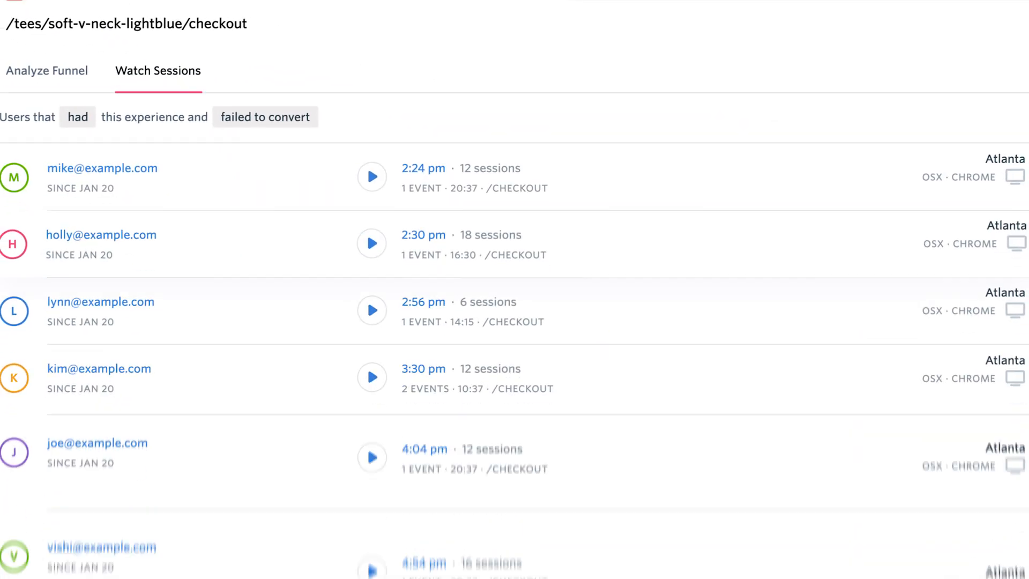
# Replay a failed-checkout user's session on the t-shirt product page.
pyautogui.click(371, 177)
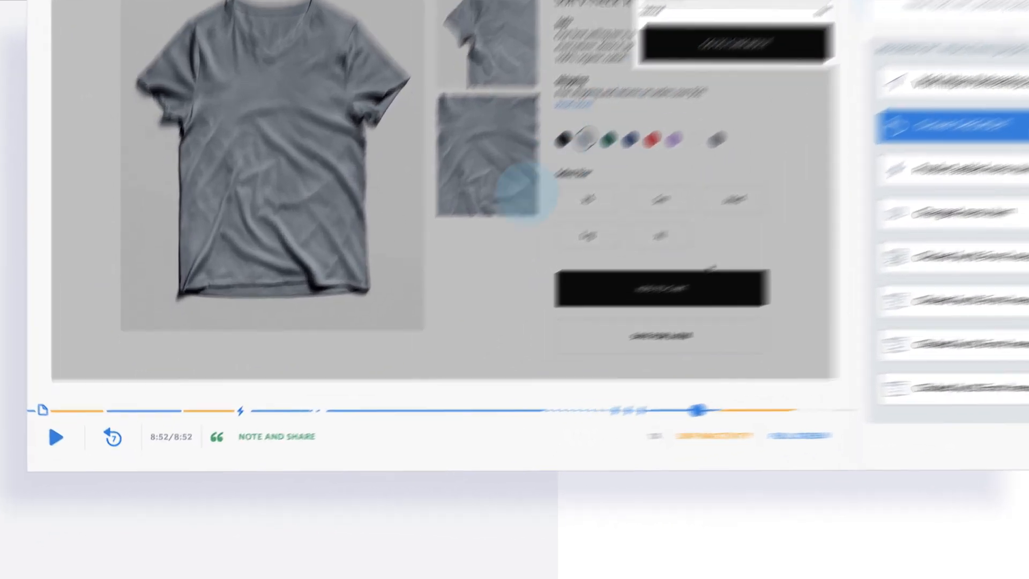
# Post a session note: 'Looks like there's some kind of bug with checkout. Can someone take' a look.
pyautogui.click(276, 436)
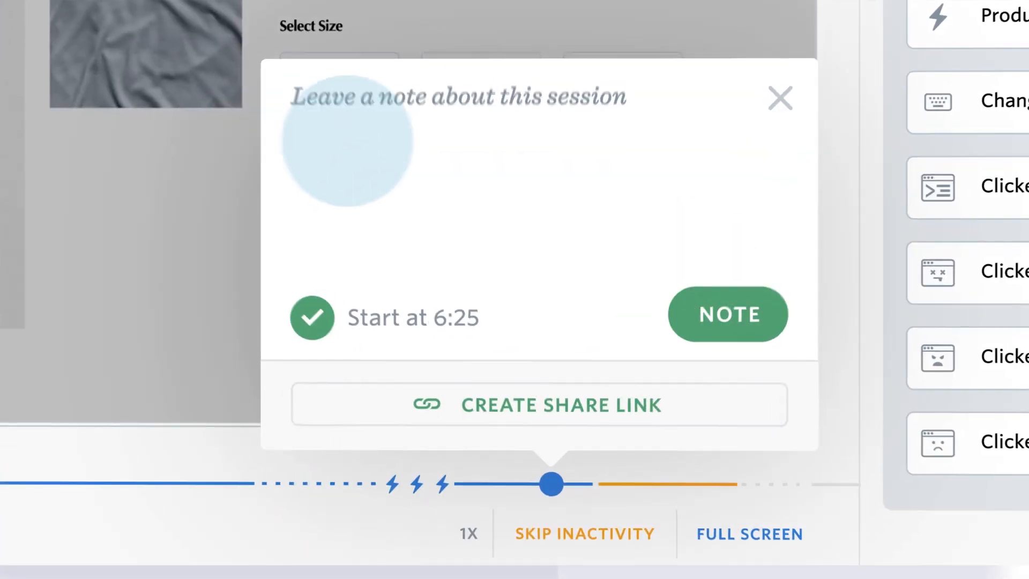
pyautogui.write("Looks like there's some kind of bug with checkout. Can someone take")
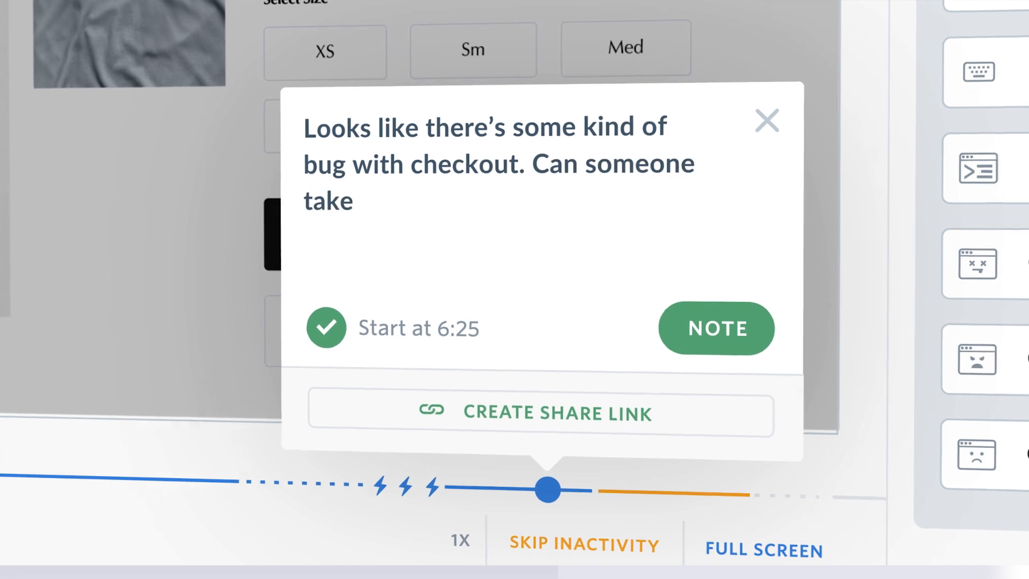
pyautogui.click(715, 328)
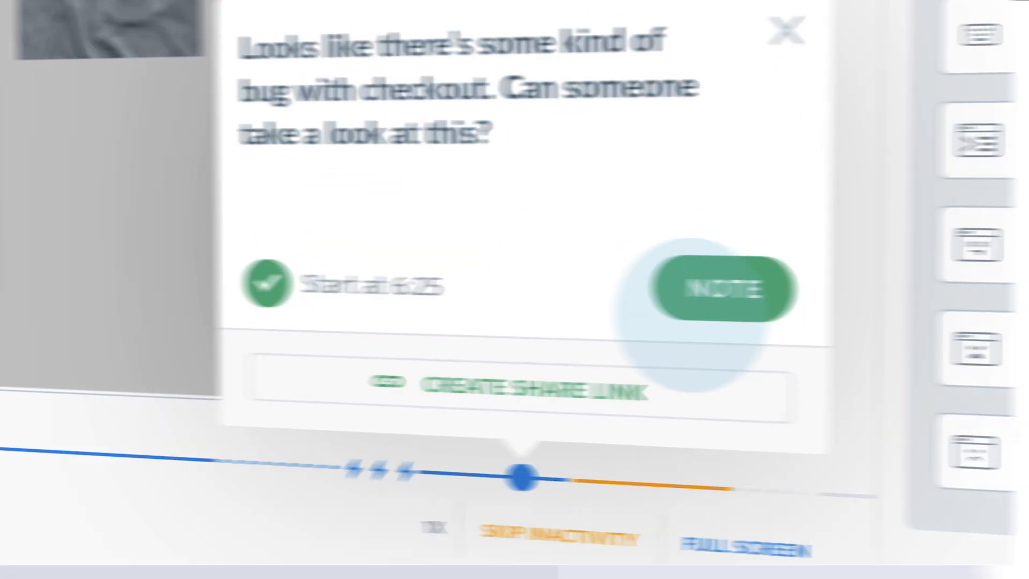
pyautogui.click(723, 290)
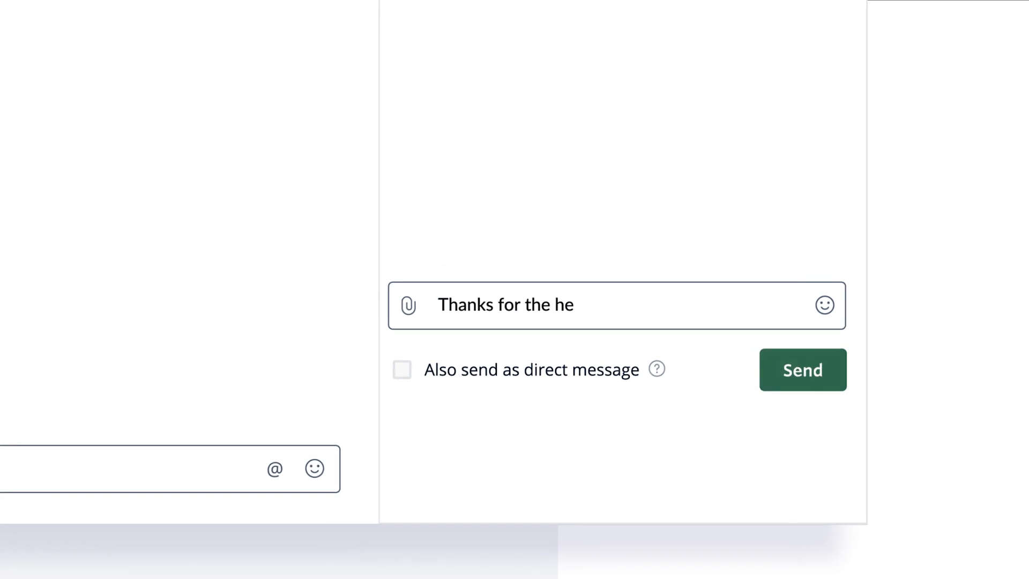
# Send the 'thanks for the heads up, on it' reply in the Slack thread.
pyautogui.click(802, 370)
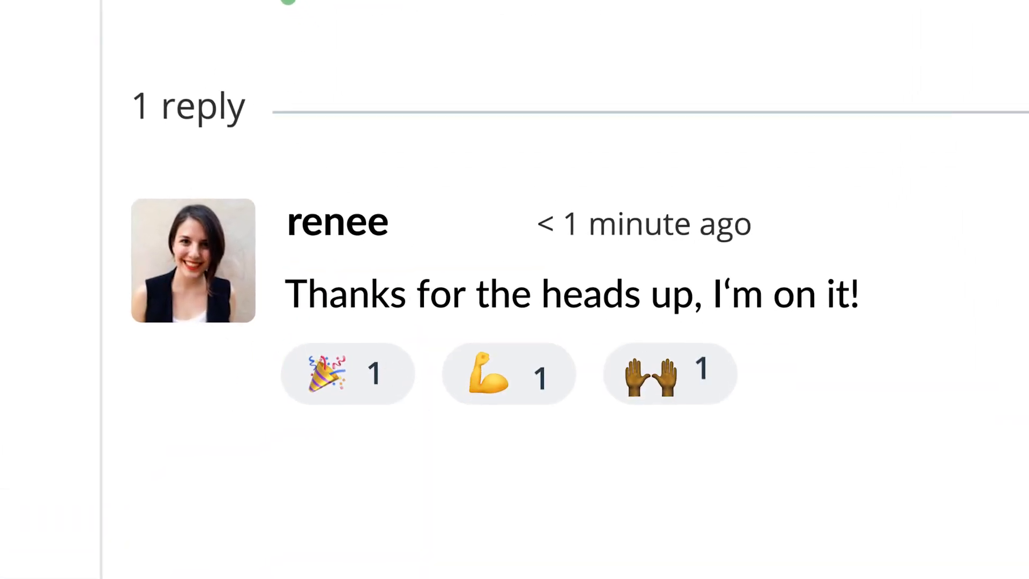
pyautogui.click(347, 374)
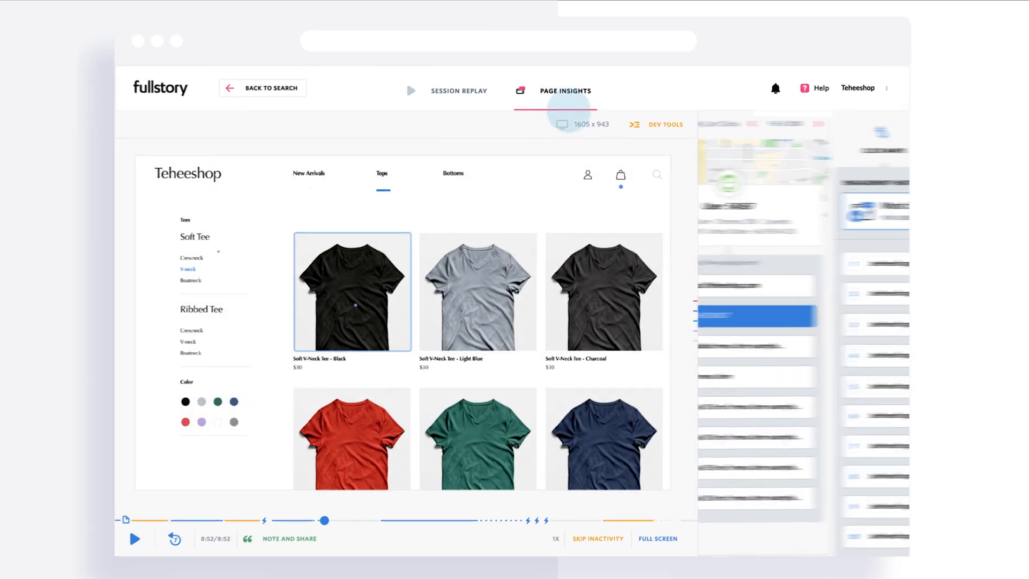
# Show the Click Maps engagement heatmap on the tops page with the cart ranked most clicked.
pyautogui.click(565, 90)
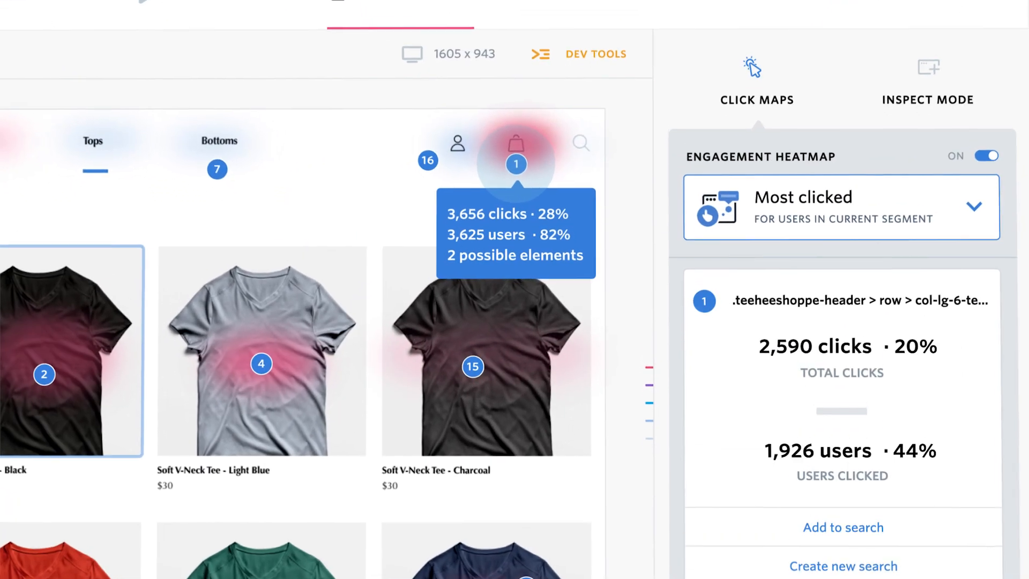
pyautogui.scroll(-3)
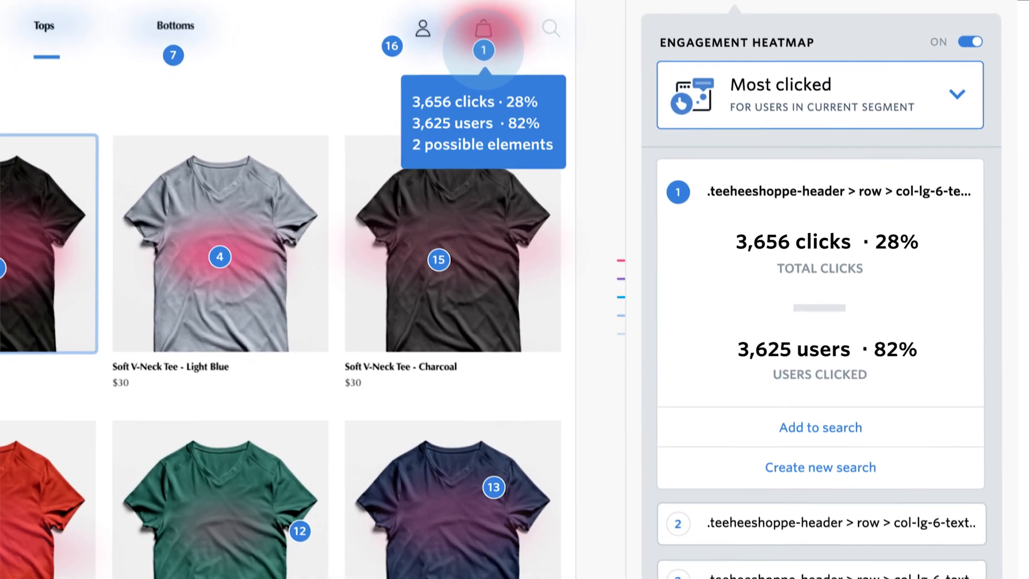